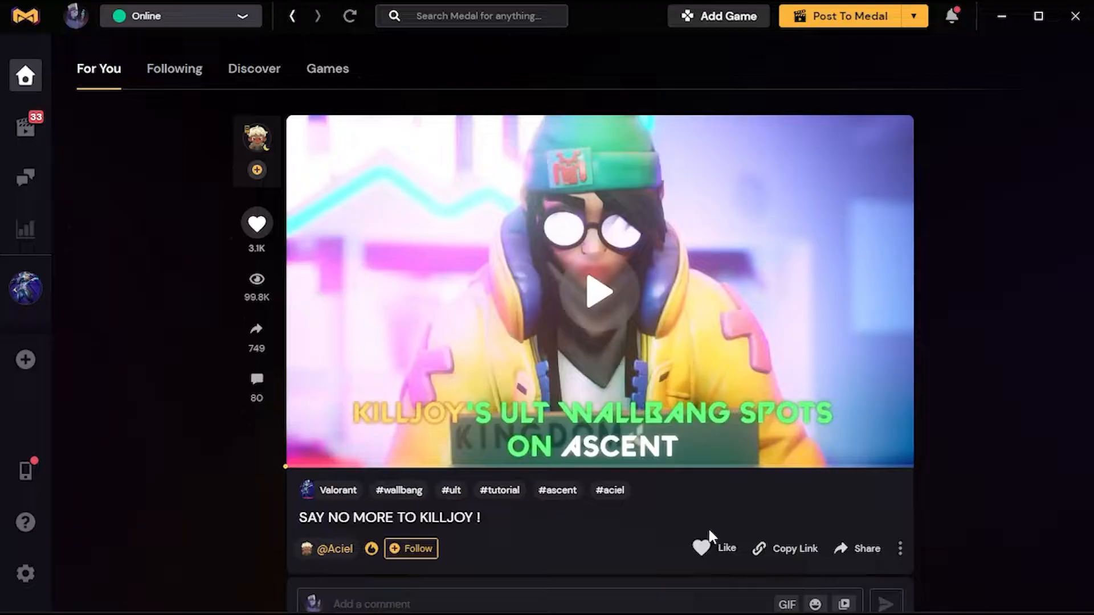
{"action": "mouse_move", "coordinate": [181, 116]}
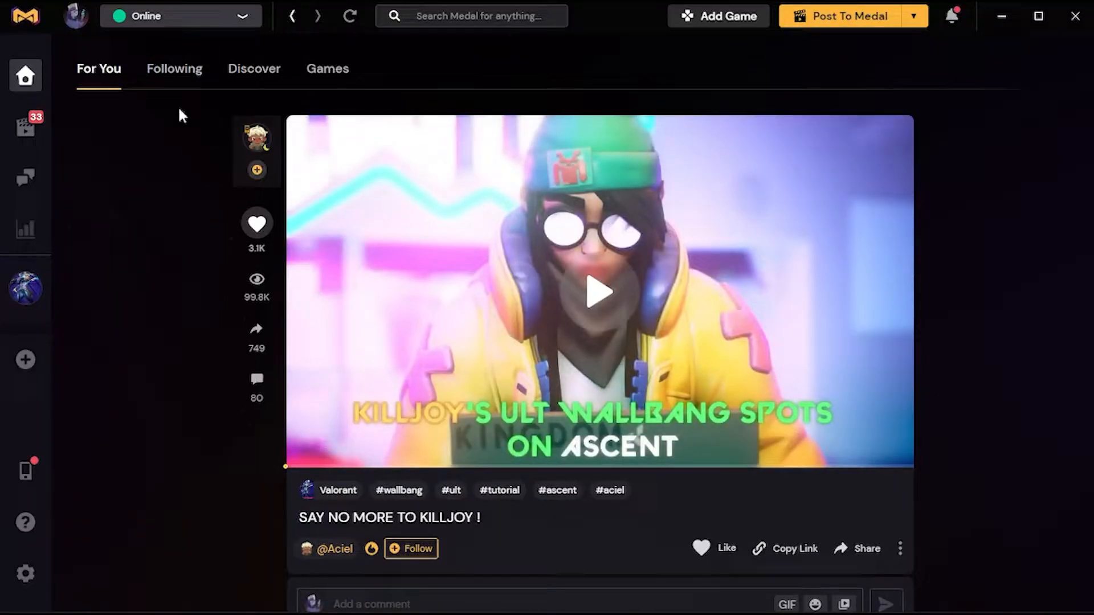
{"action": "mouse_move", "coordinate": [24, 573]}
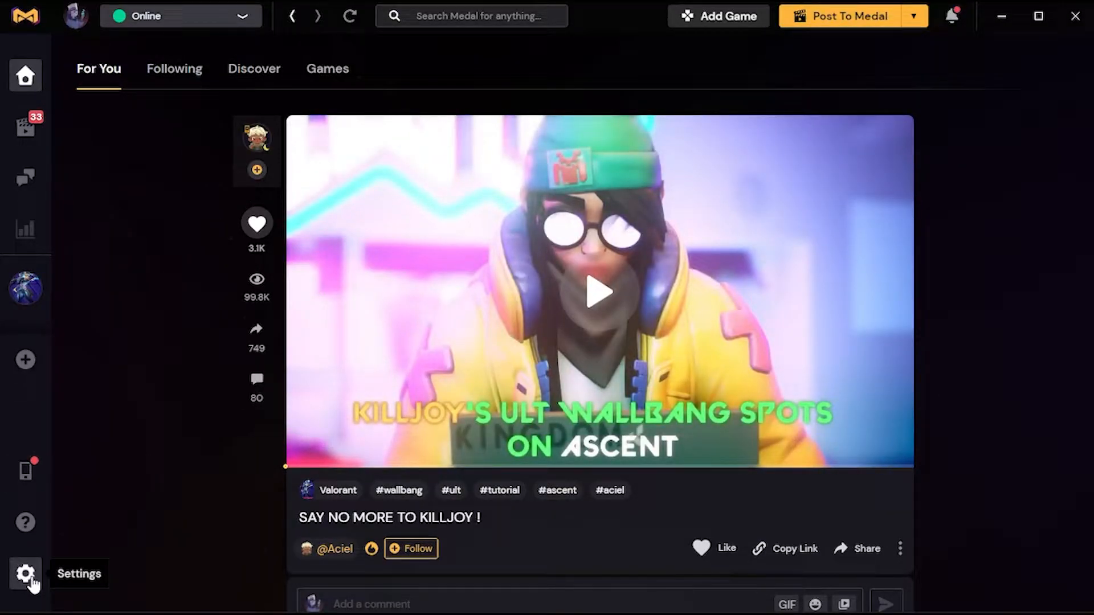
Step: Go to Settings, continue the game request and dismiss the no-games-found message
{"action": "left_click", "coordinate": [25, 573]}
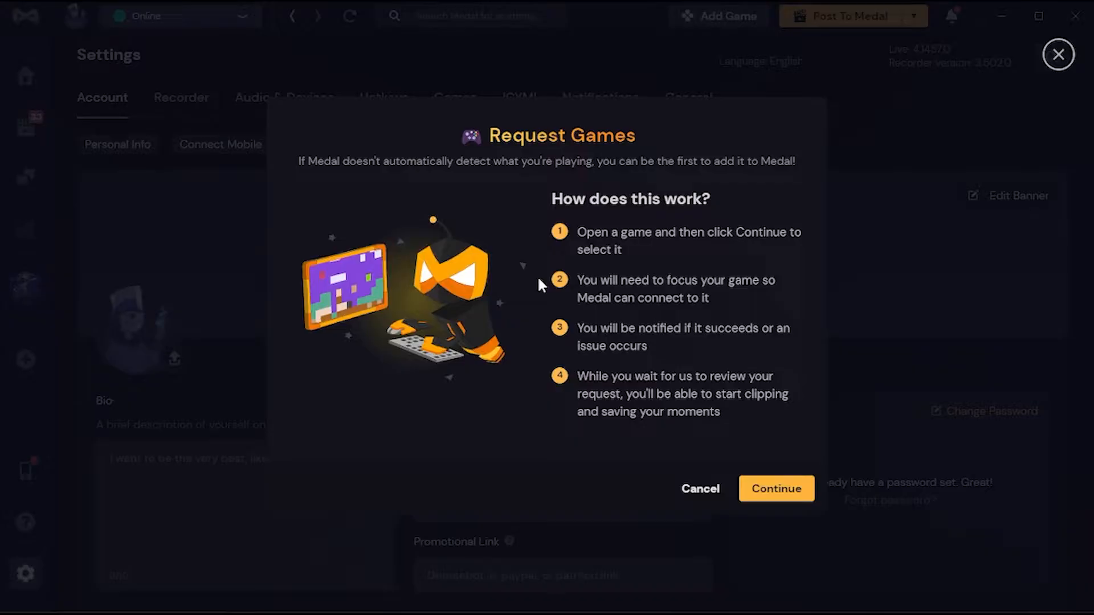
{"action": "left_click", "coordinate": [776, 489]}
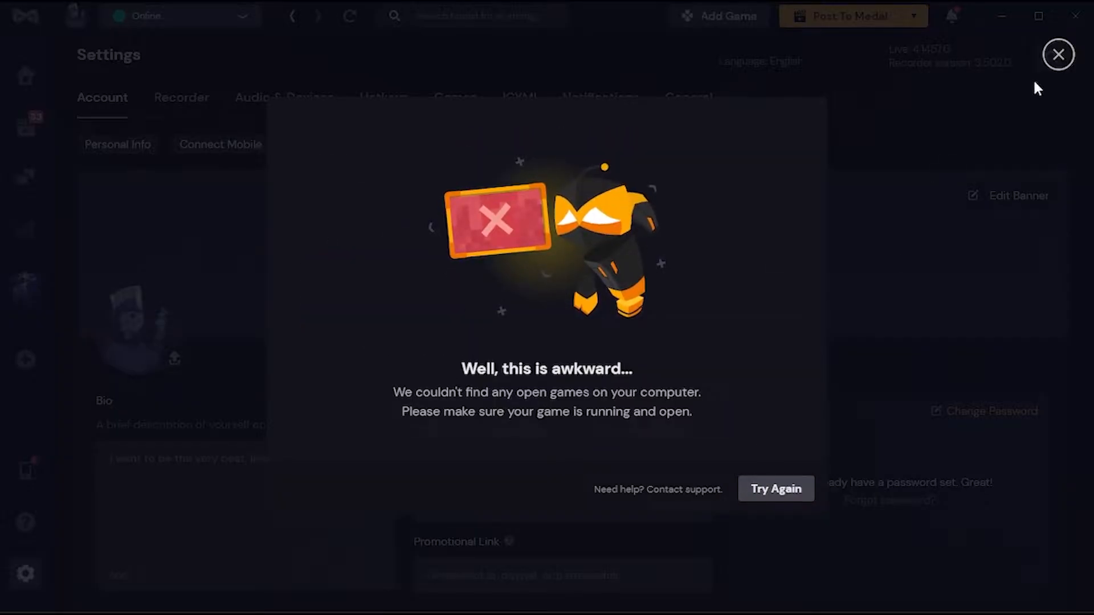
{"action": "left_click", "coordinate": [1058, 54]}
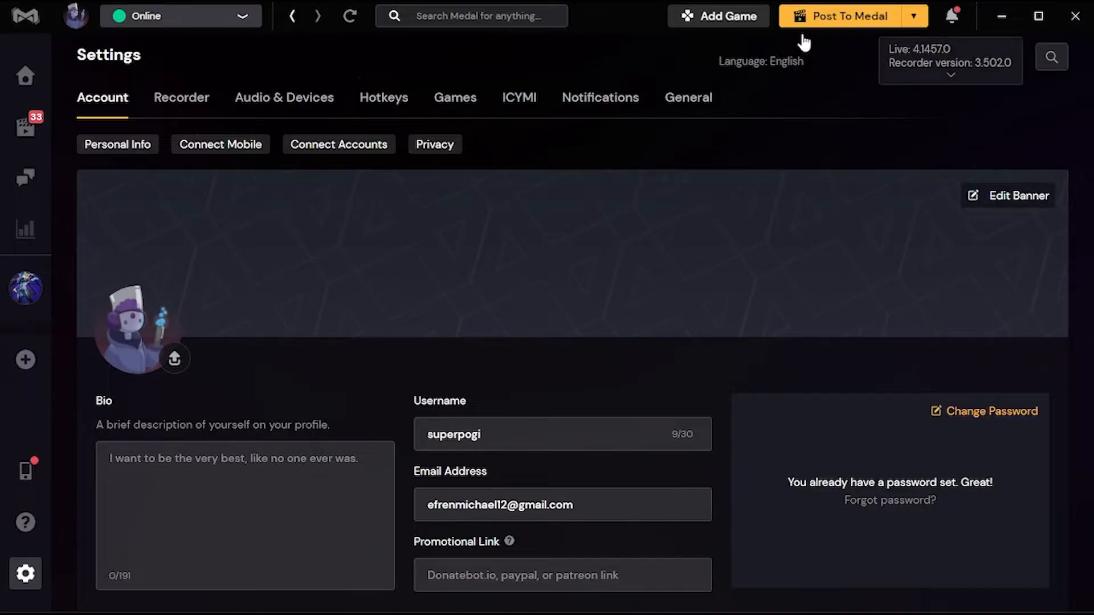
Step: Show the Recorder settings and keep clip resolution at Medium
{"action": "left_click", "coordinate": [181, 98]}
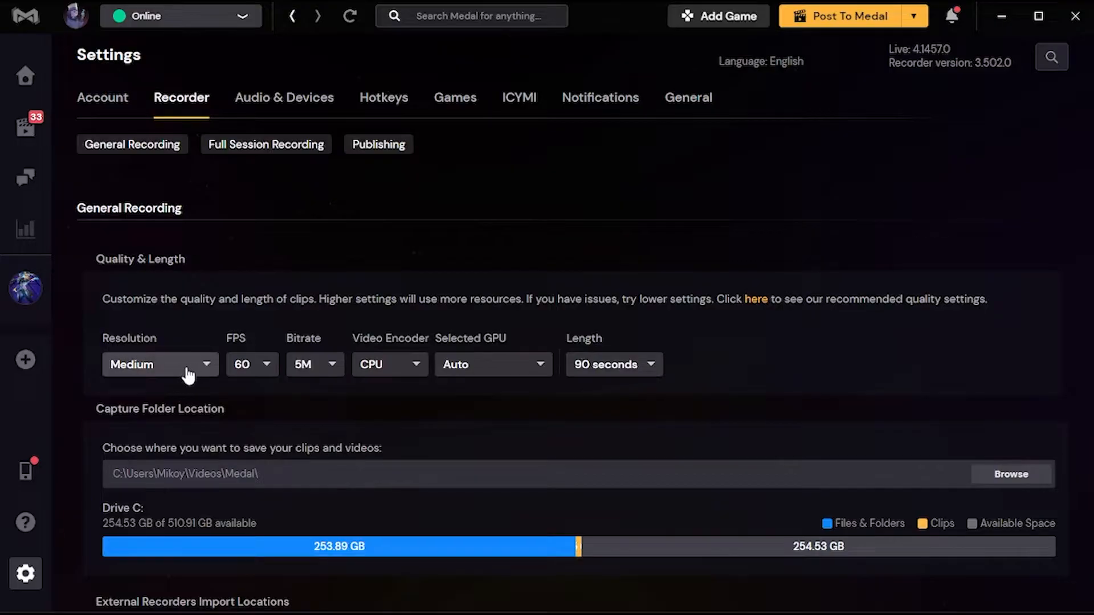
{"action": "left_click", "coordinate": [159, 365]}
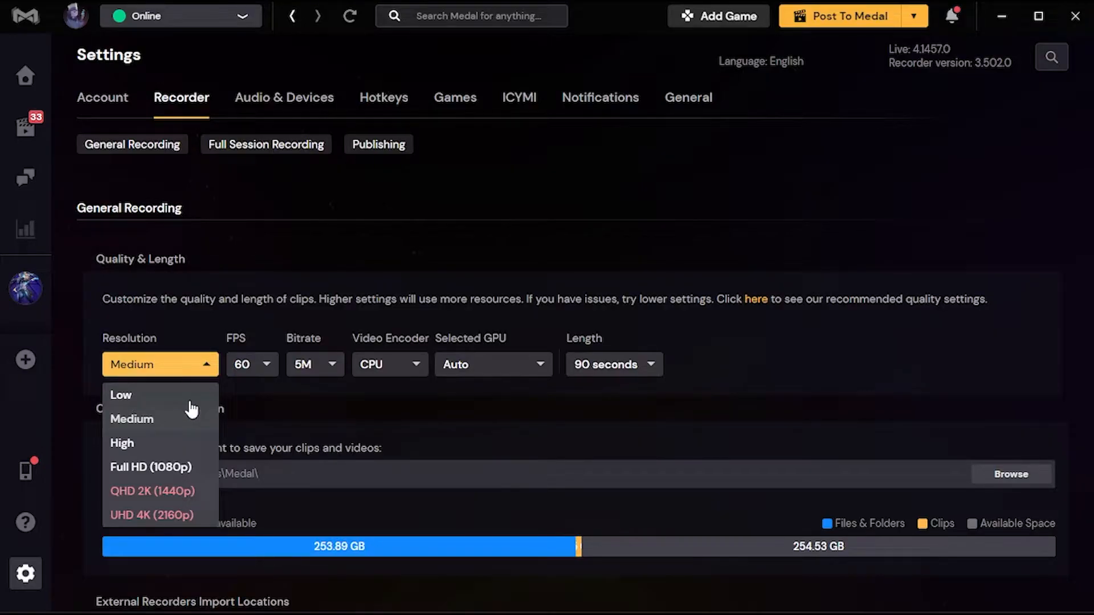
{"action": "mouse_move", "coordinate": [129, 472]}
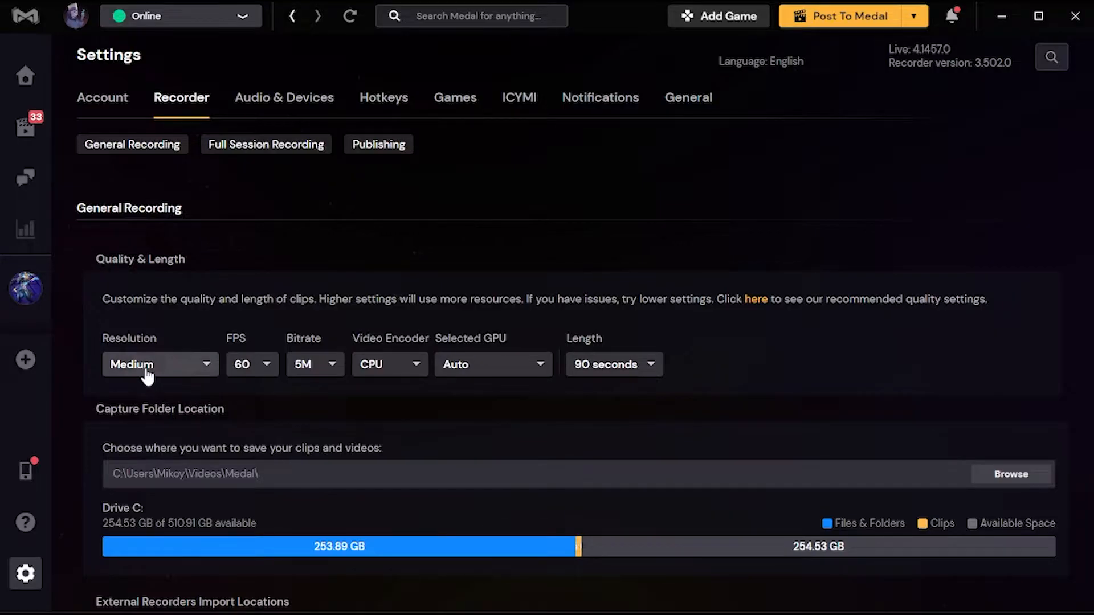
Step: Set the frame rate to 60 FPS and keep the bitrate at 5M
{"action": "left_click", "coordinate": [251, 364]}
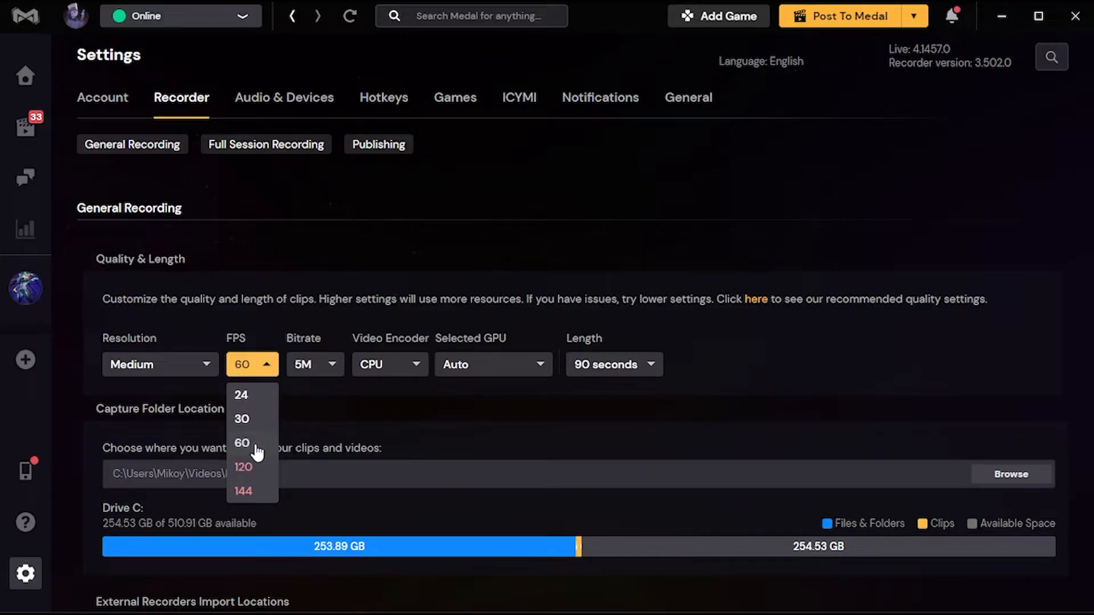
{"action": "mouse_move", "coordinate": [256, 454]}
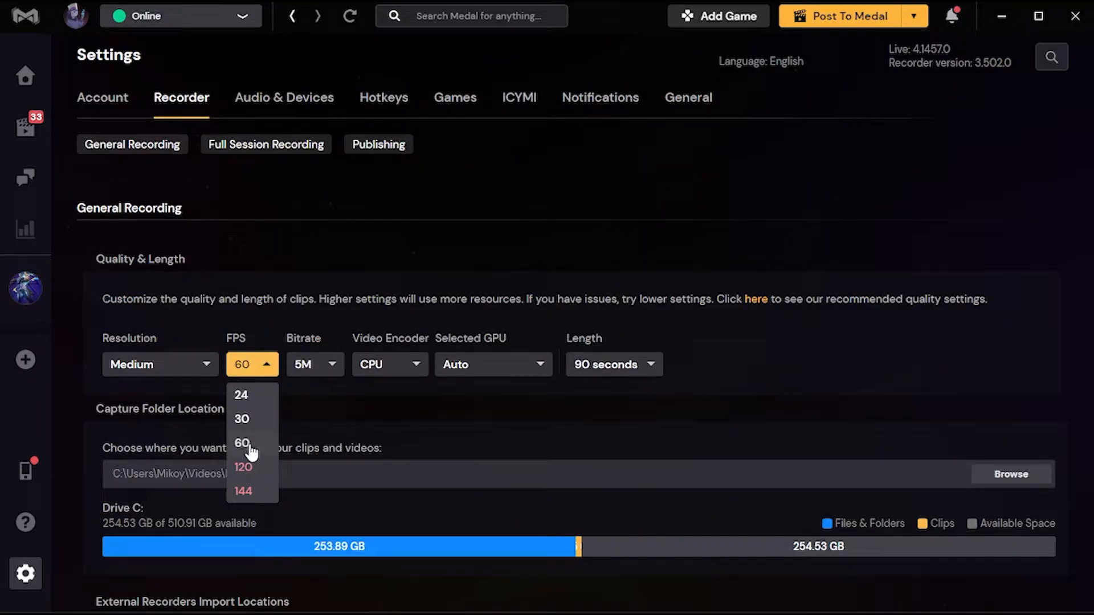
{"action": "left_click", "coordinate": [243, 442]}
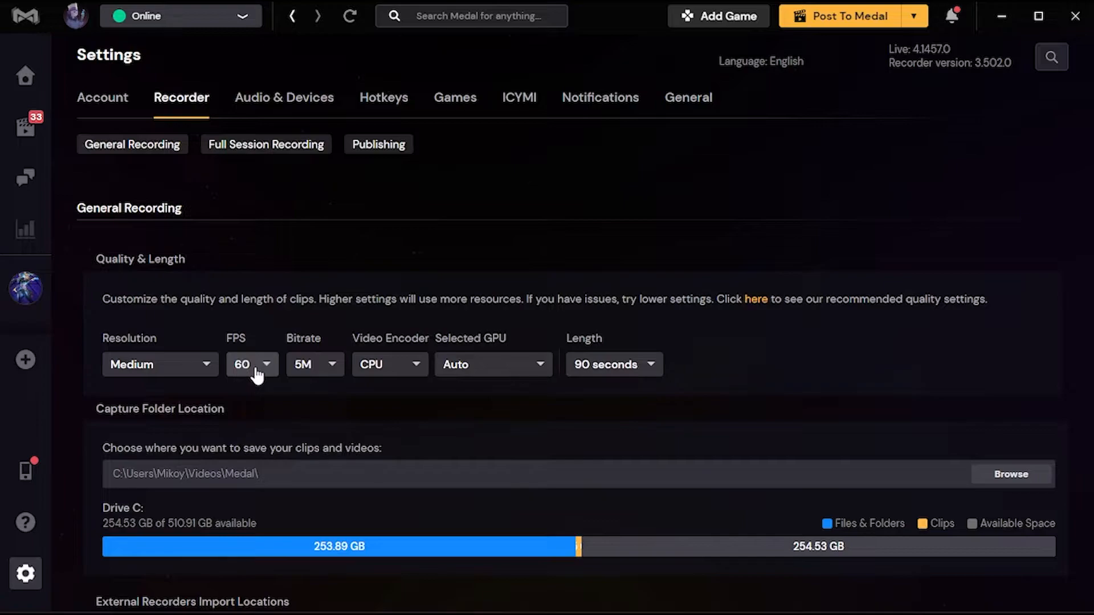
{"action": "left_click", "coordinate": [250, 365]}
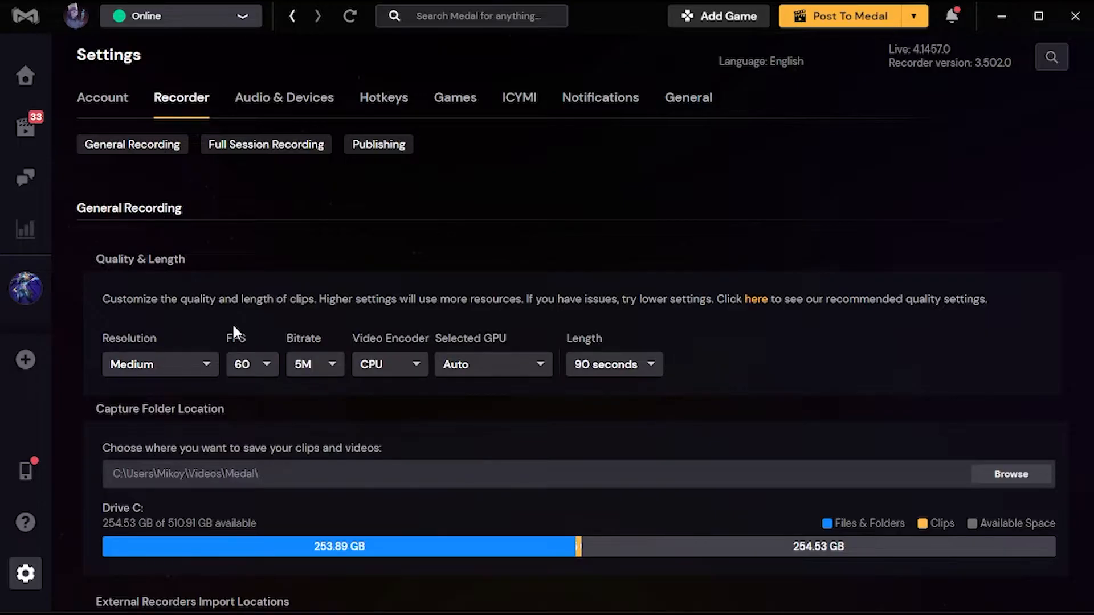
{"action": "mouse_move", "coordinate": [289, 341]}
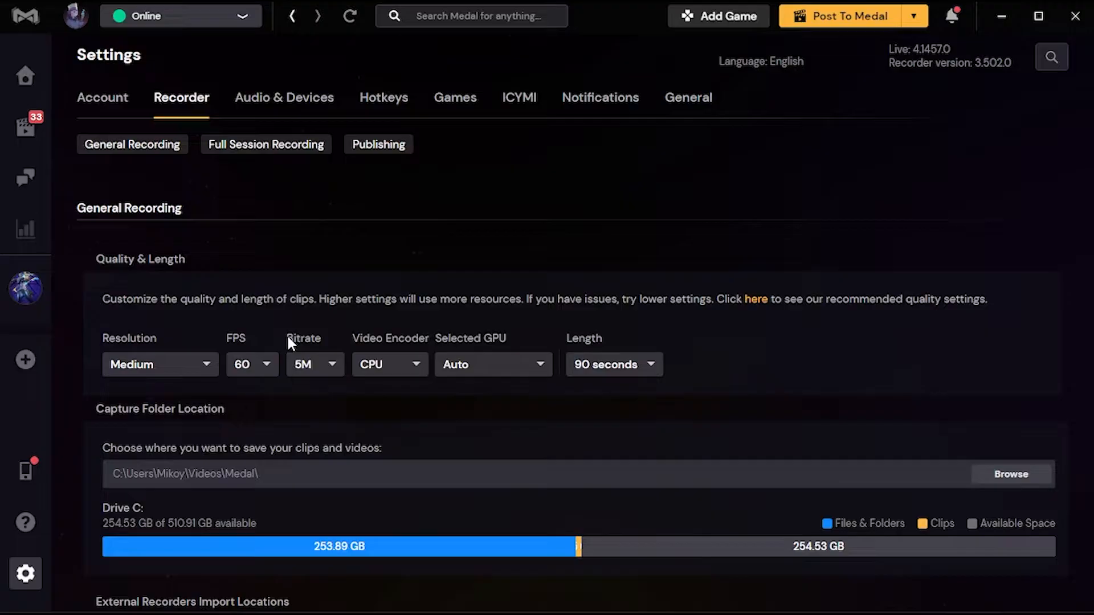
{"action": "left_click", "coordinate": [314, 365]}
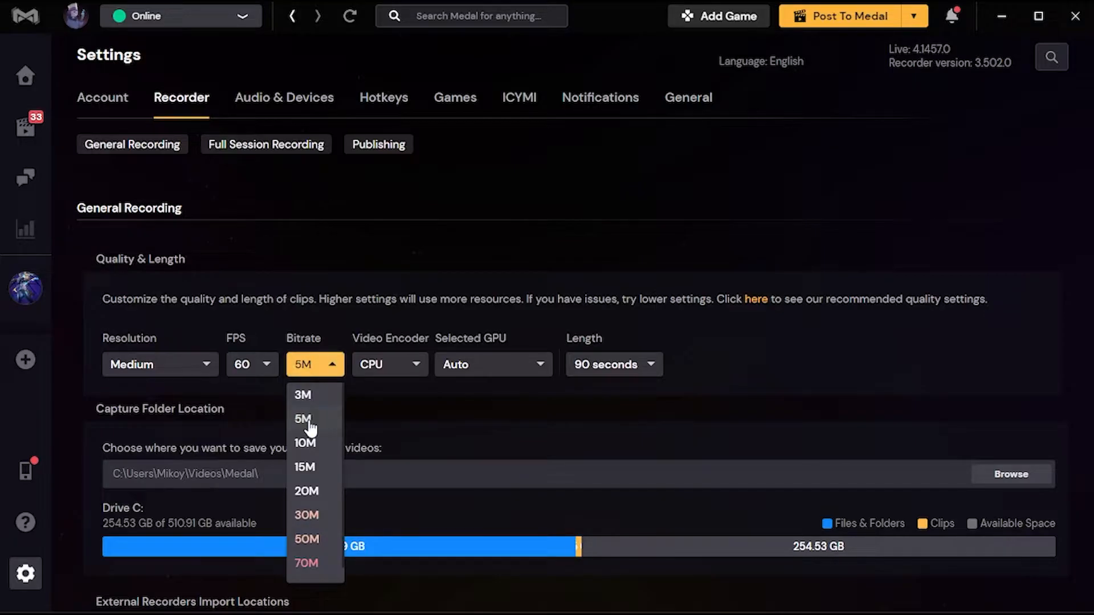